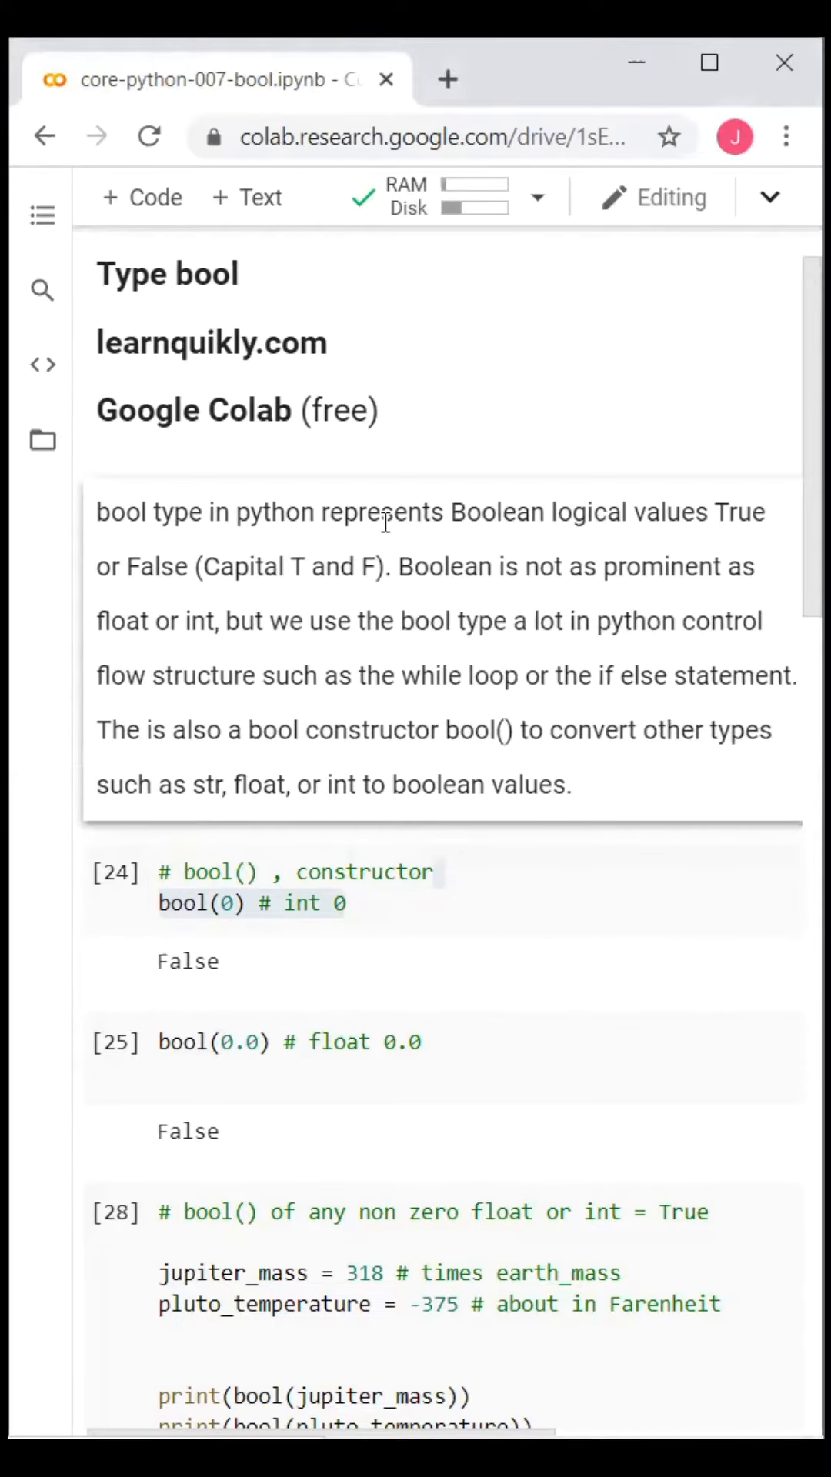
mouse_move(174, 585)
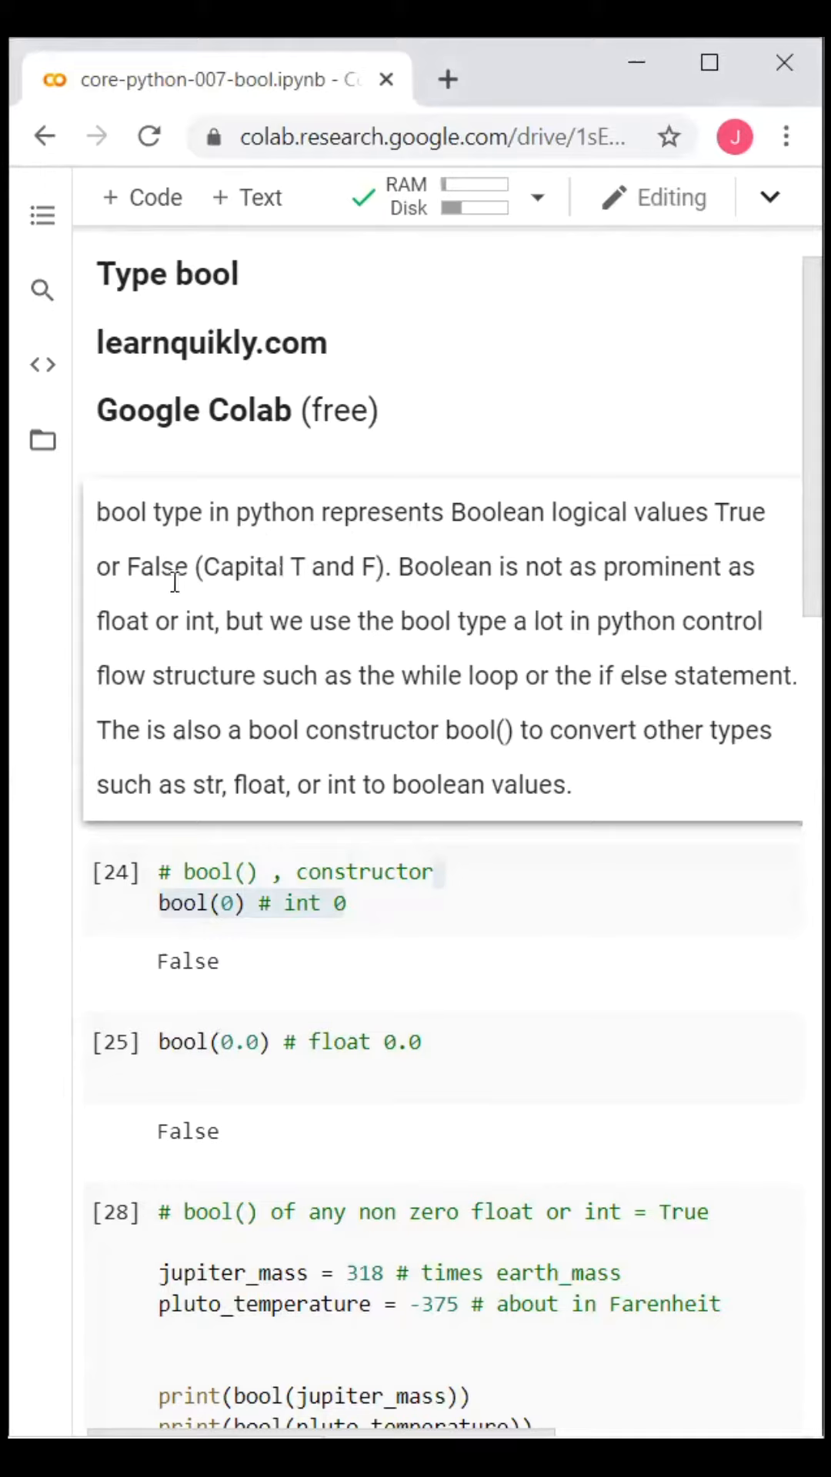
mouse_move(169, 591)
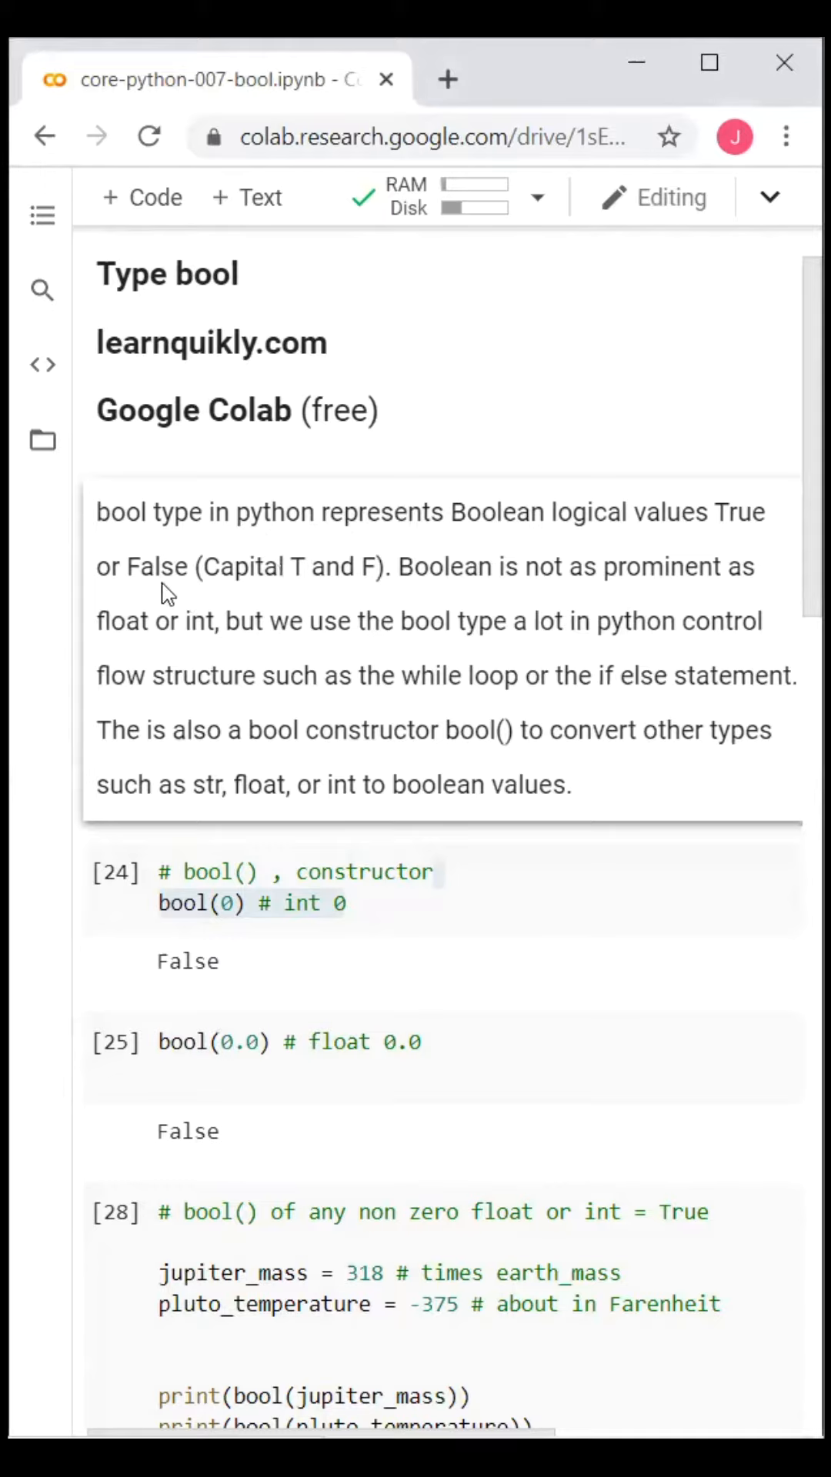
mouse_move(178, 657)
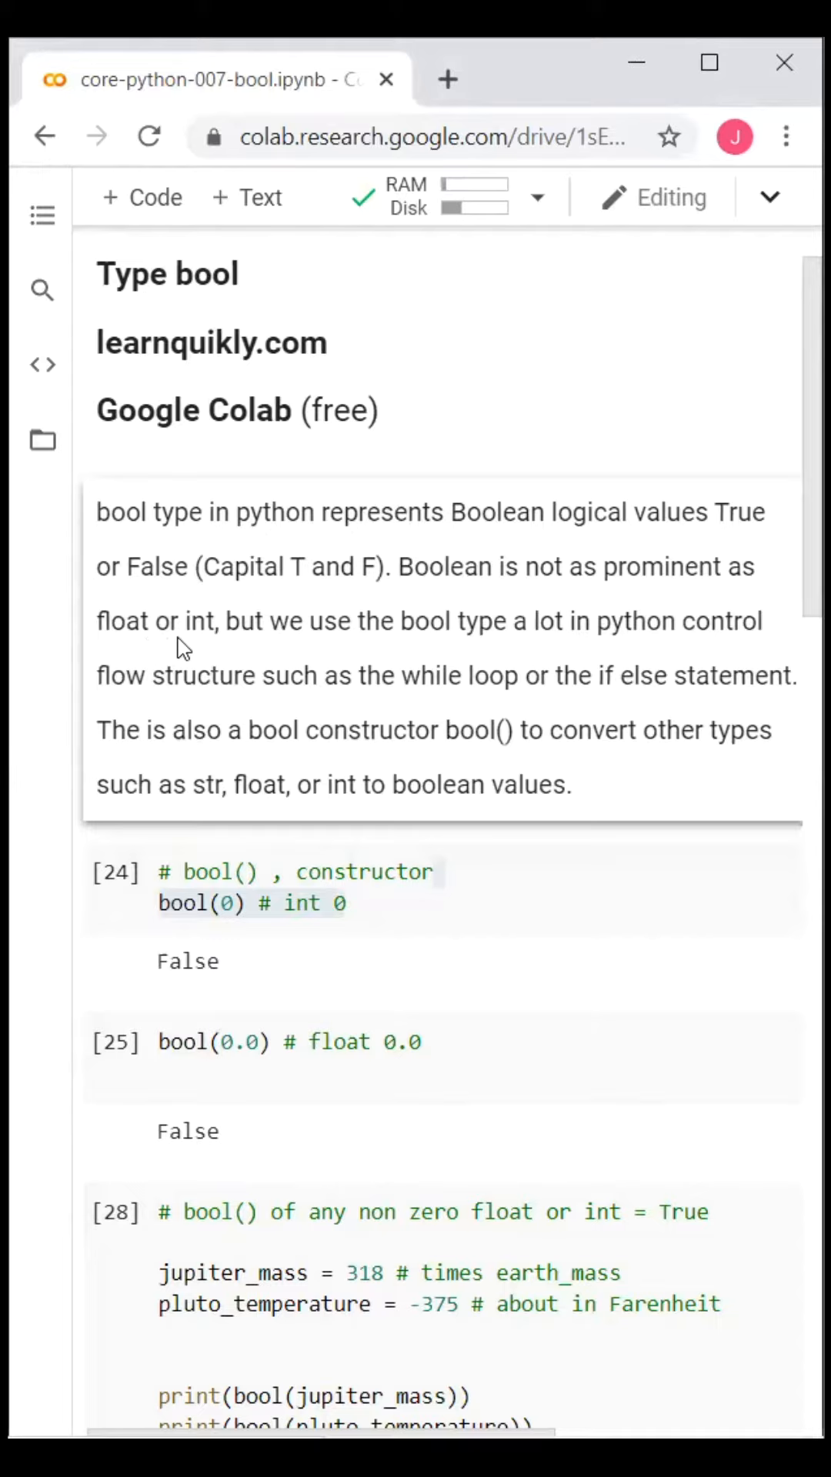
mouse_move(194, 693)
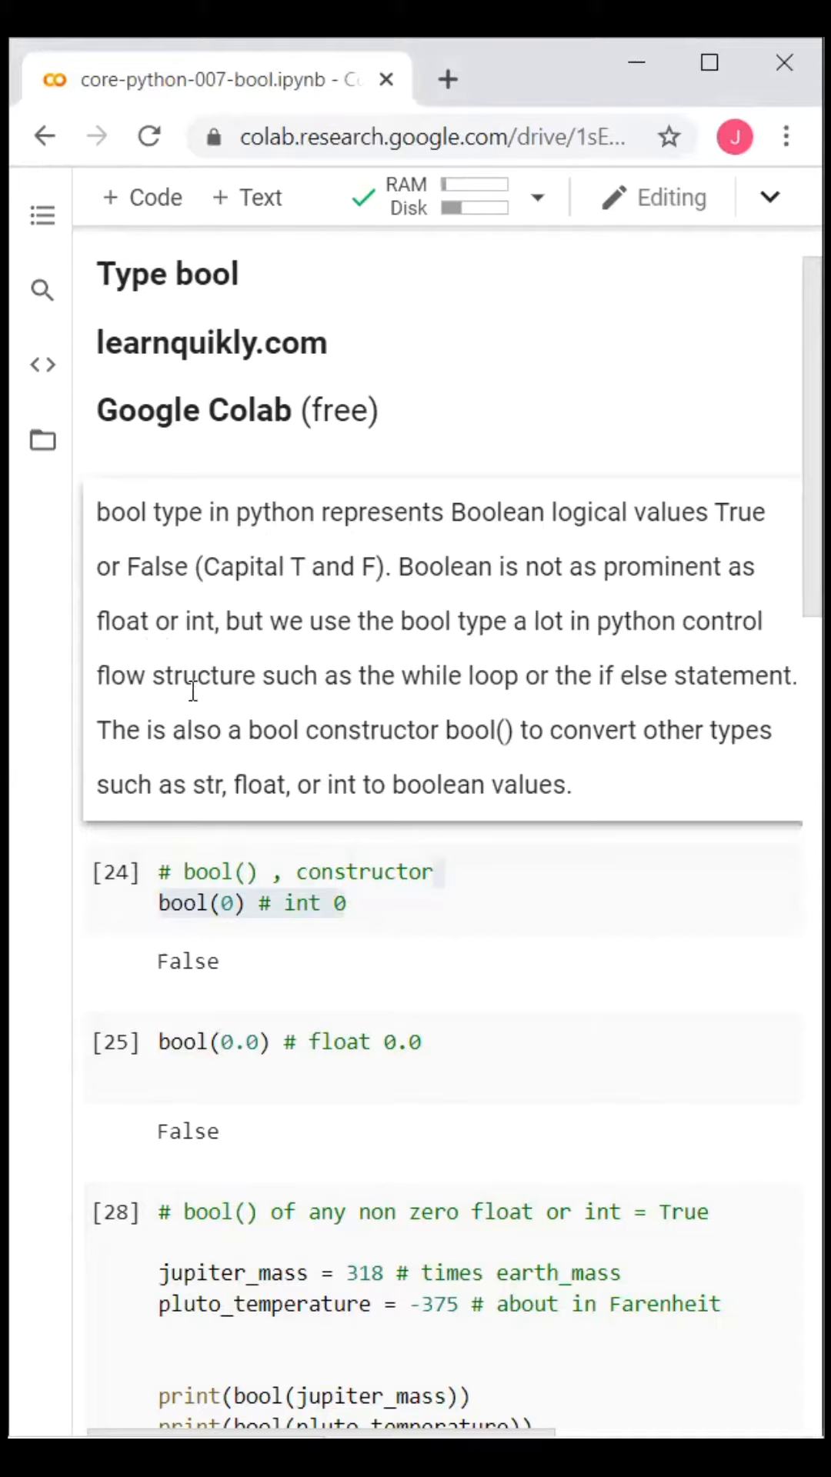
mouse_move(471, 706)
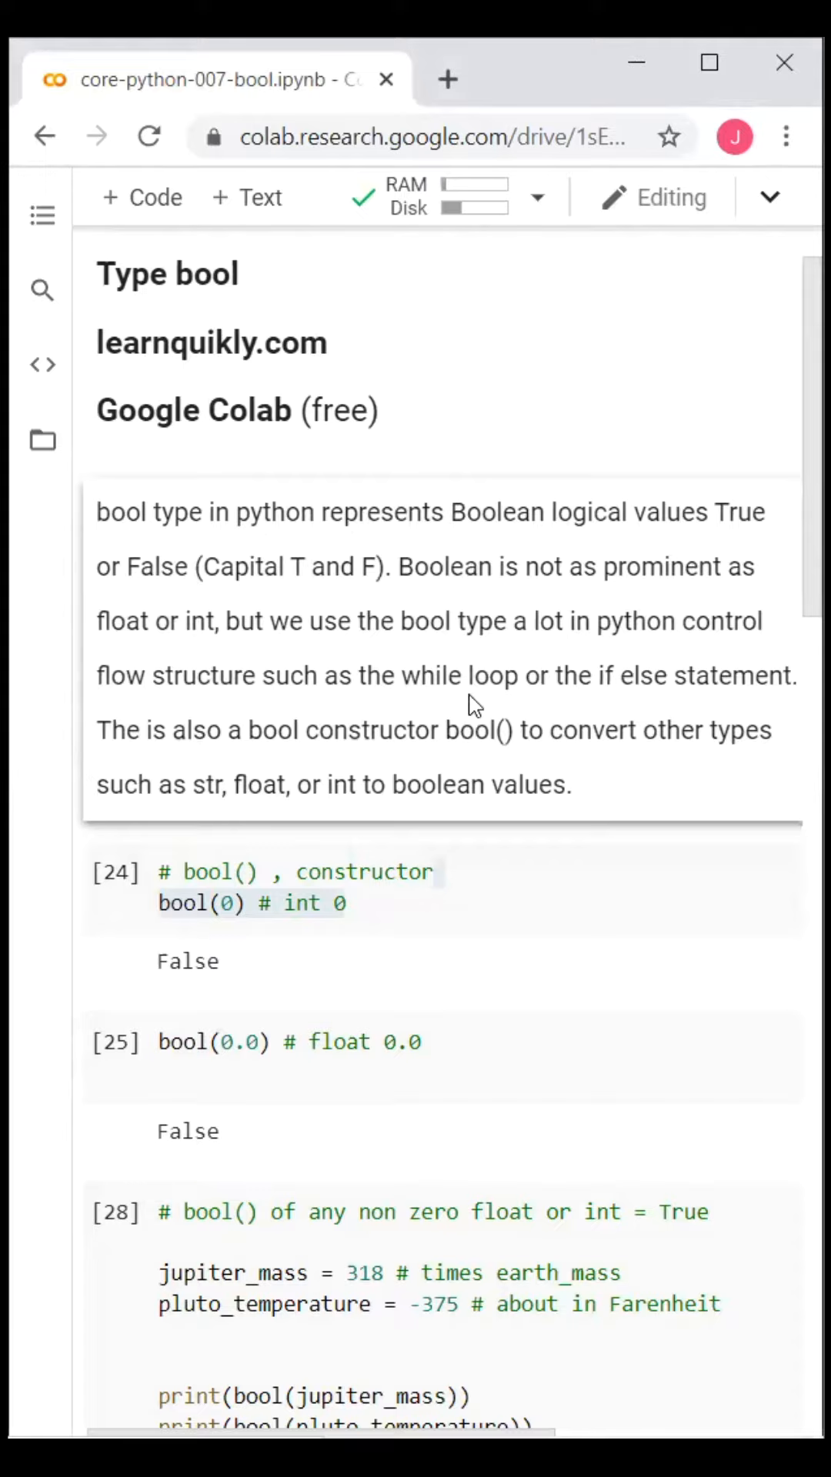
mouse_move(693, 702)
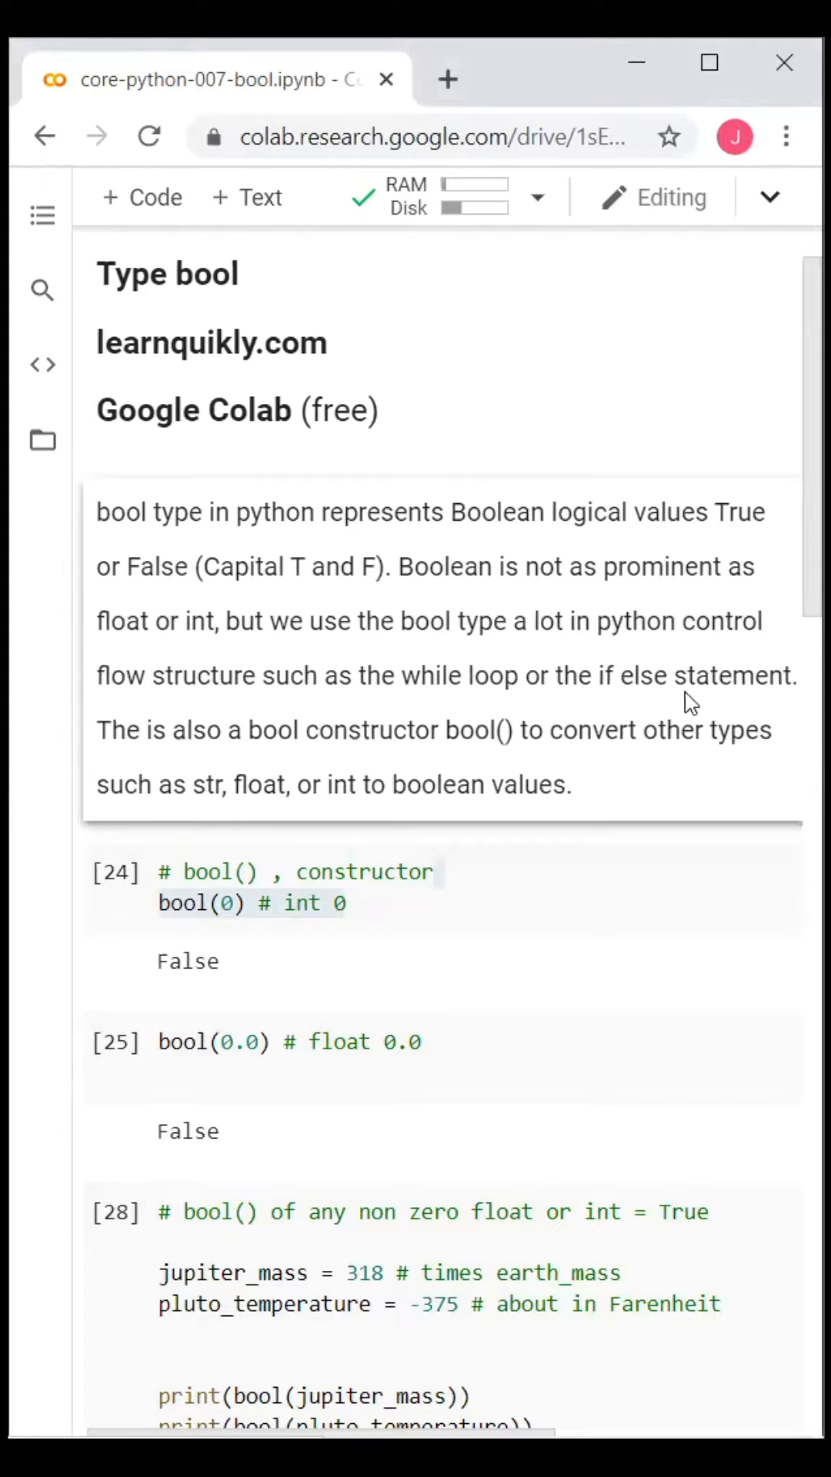
mouse_move(453, 768)
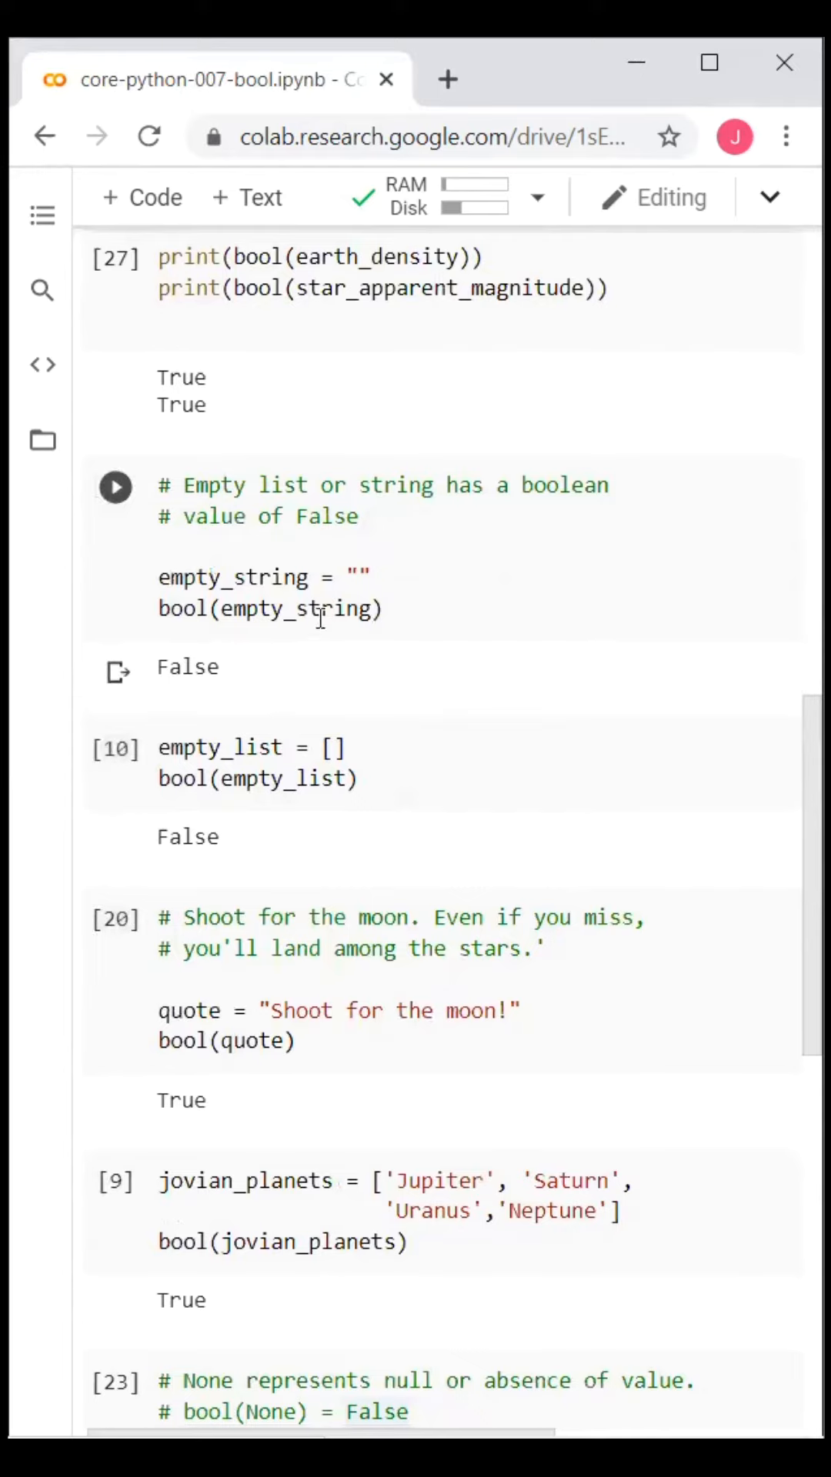
mouse_move(235, 692)
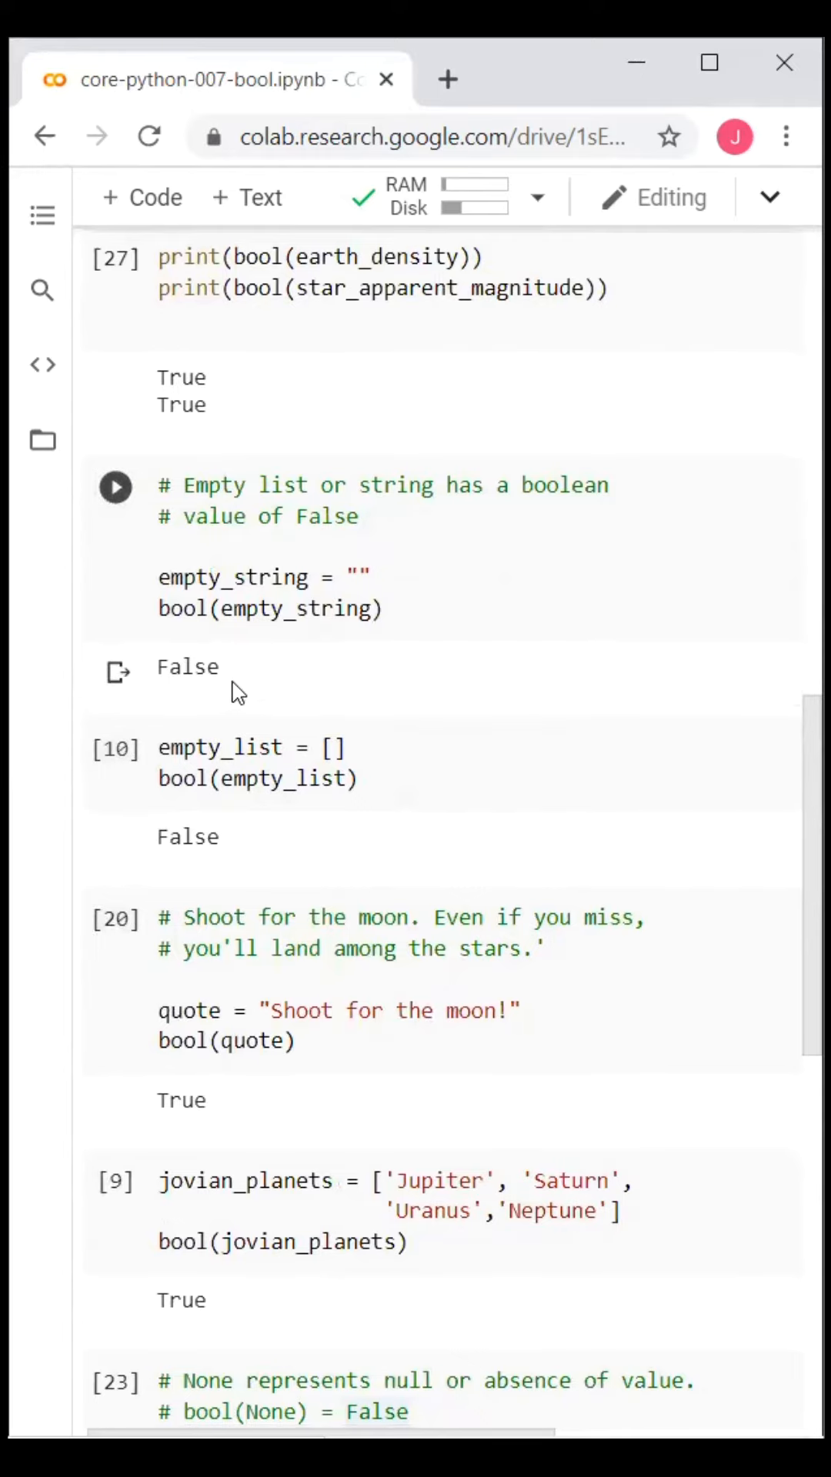
scroll(down, 3)
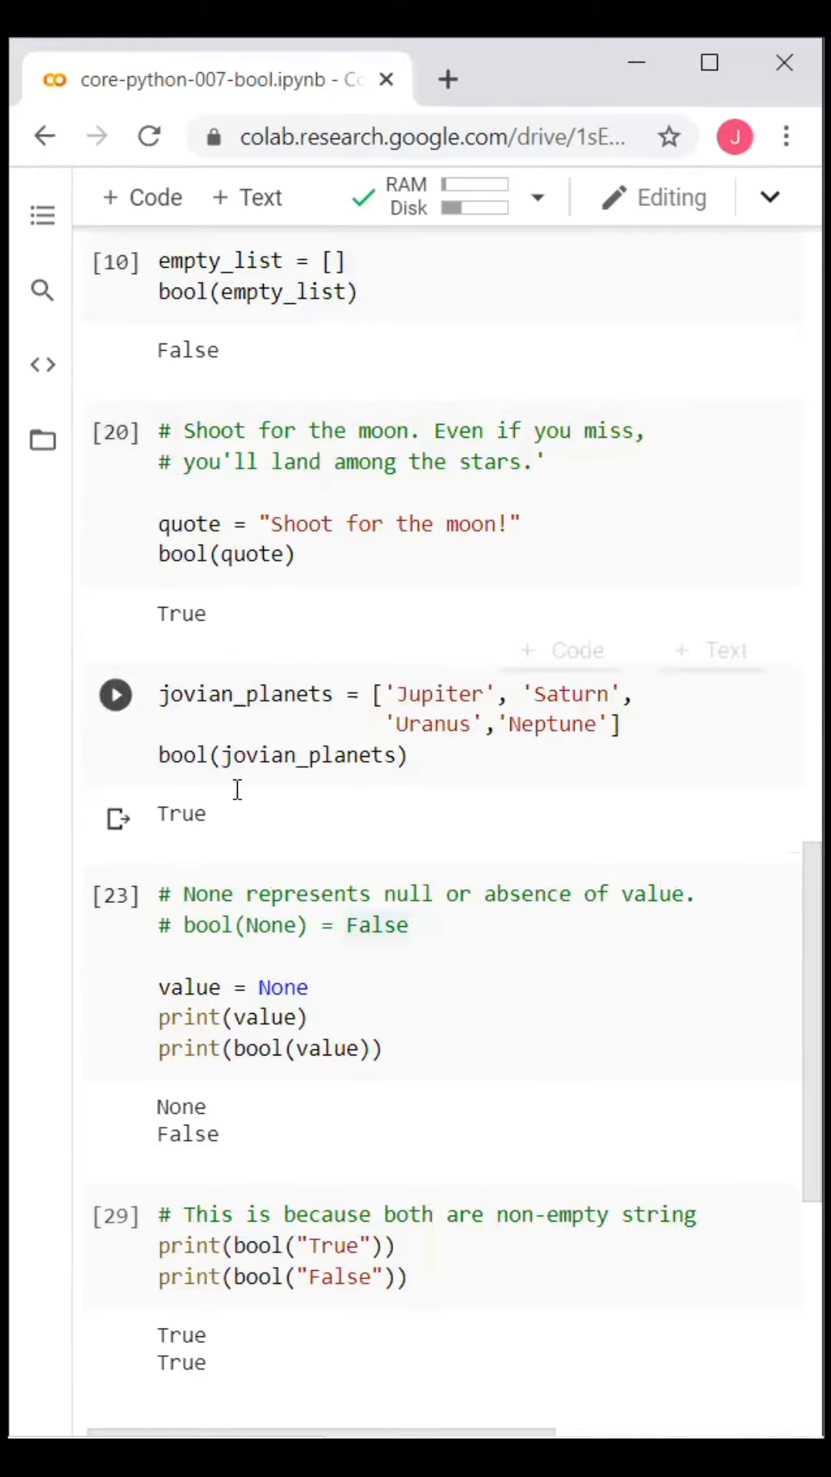
scroll(down, 3)
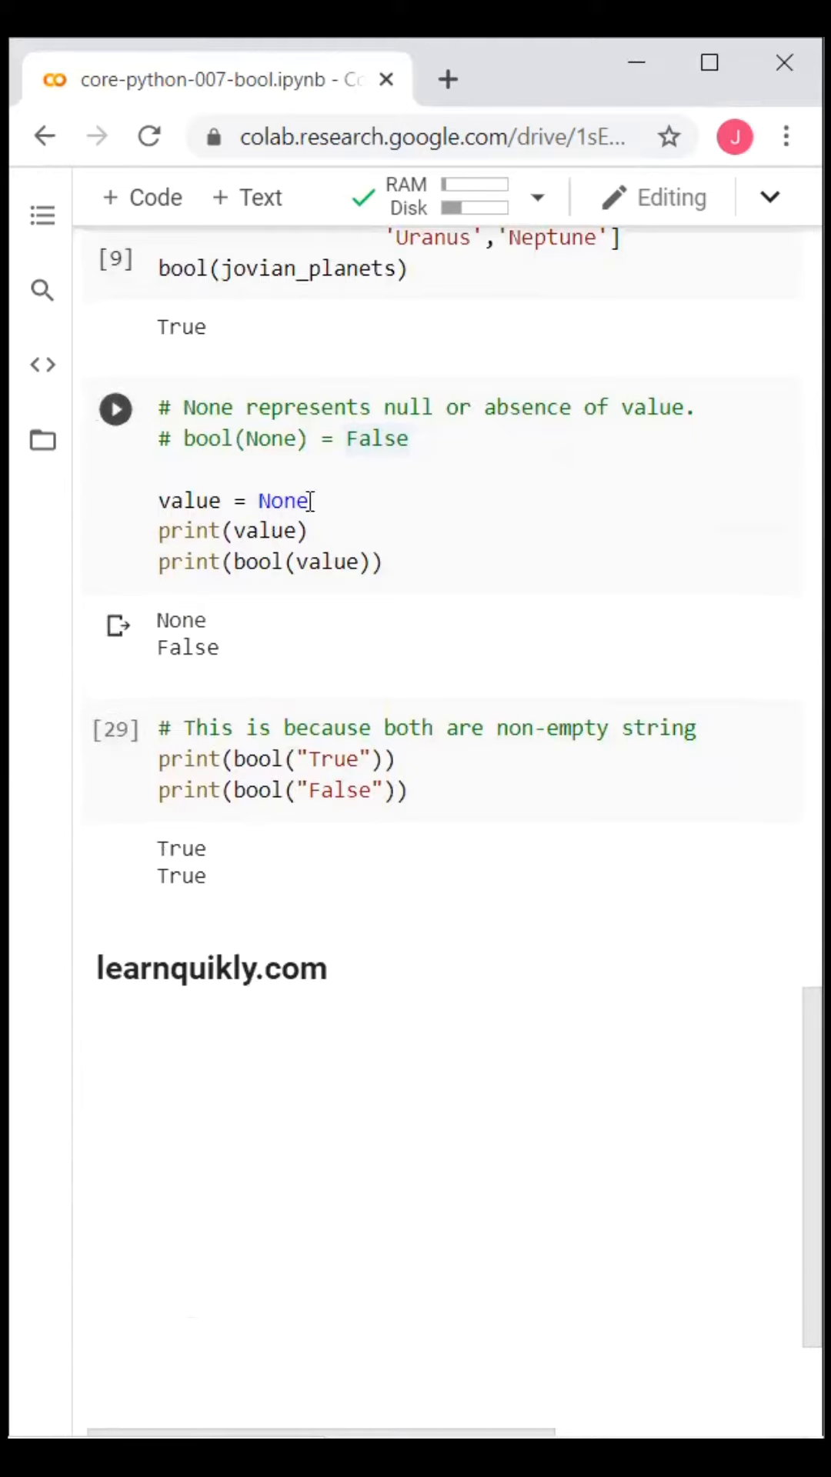
mouse_move(263, 589)
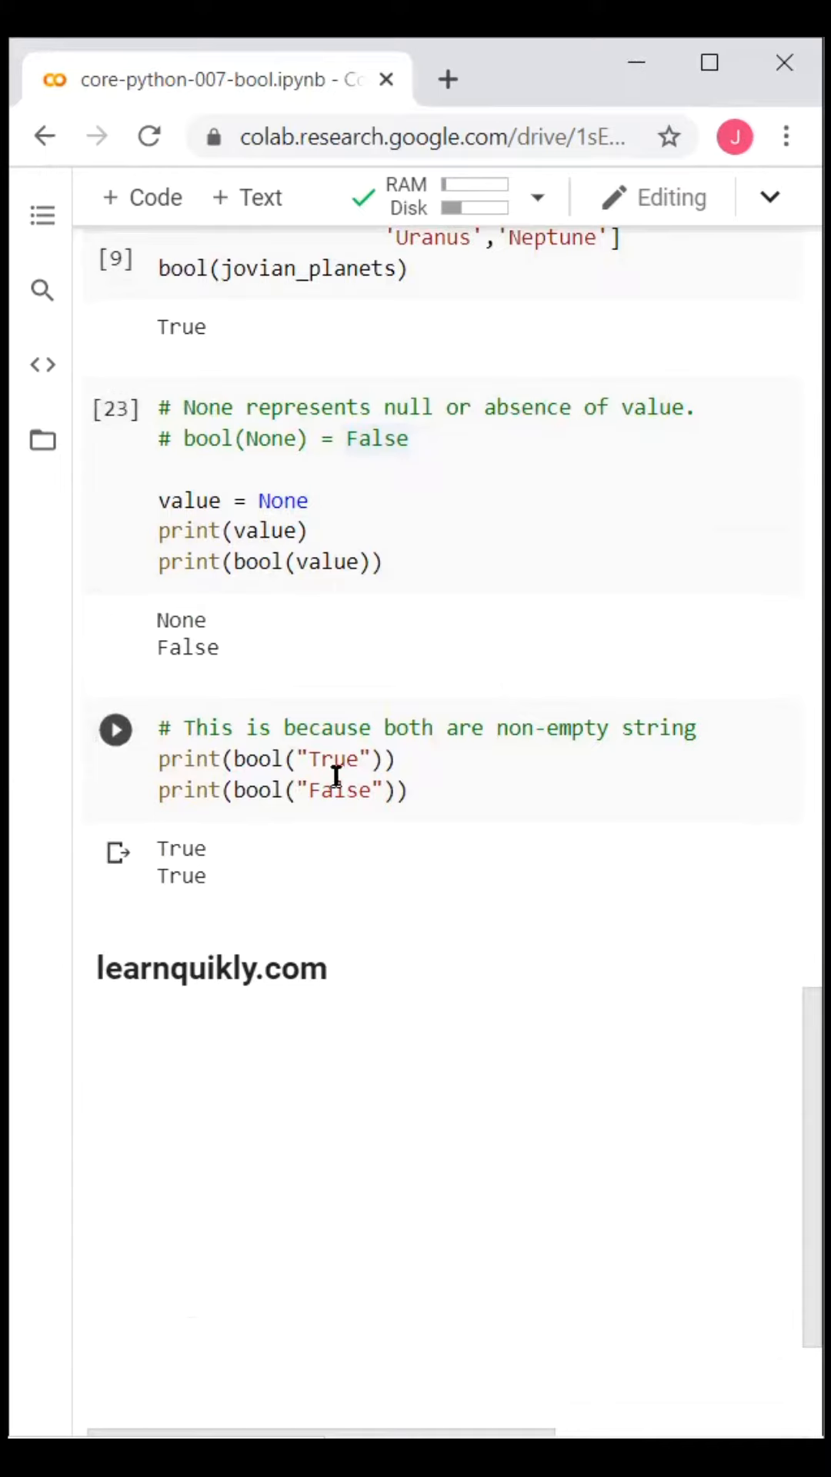
mouse_move(232, 871)
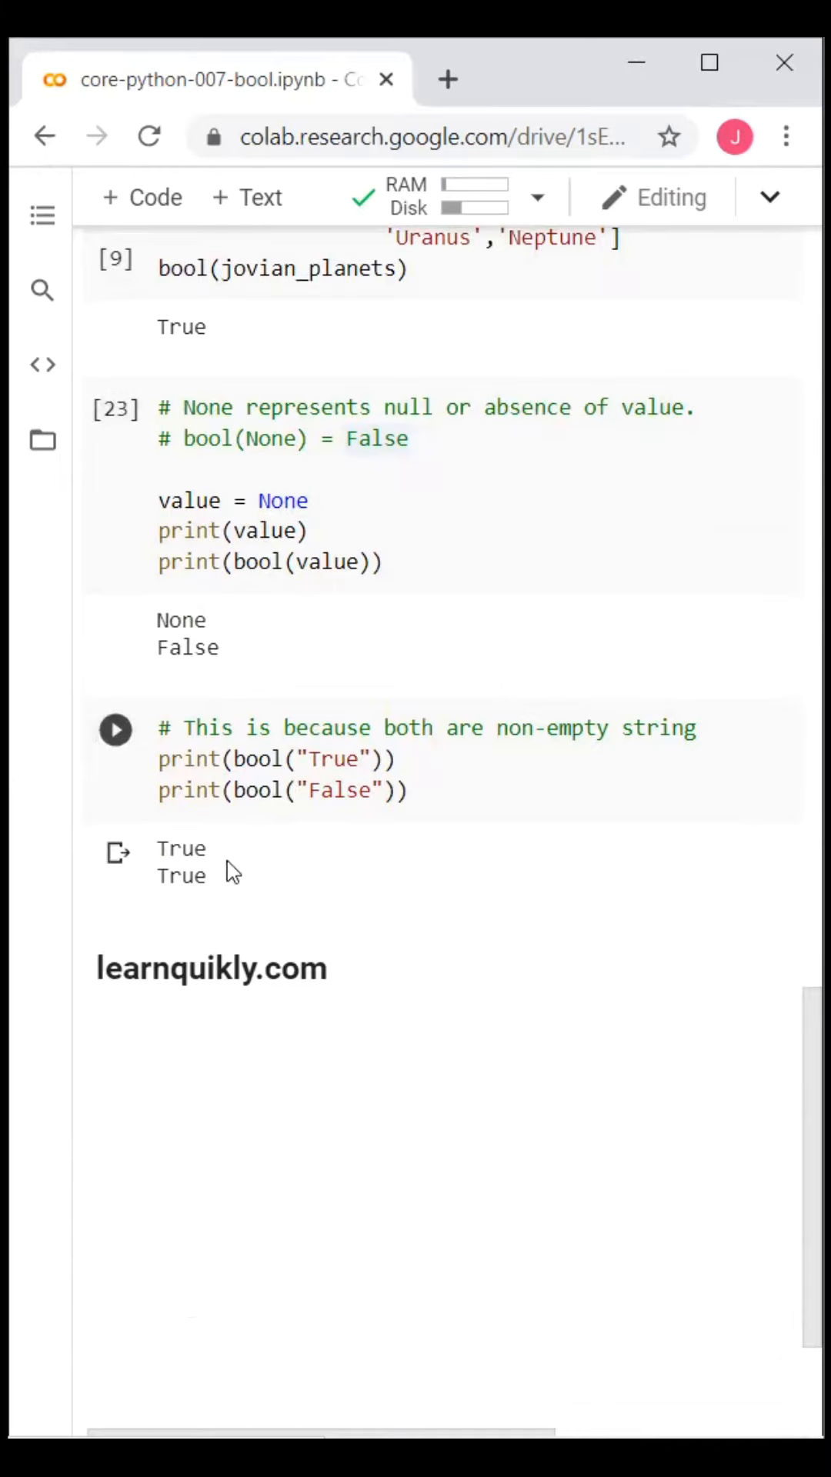